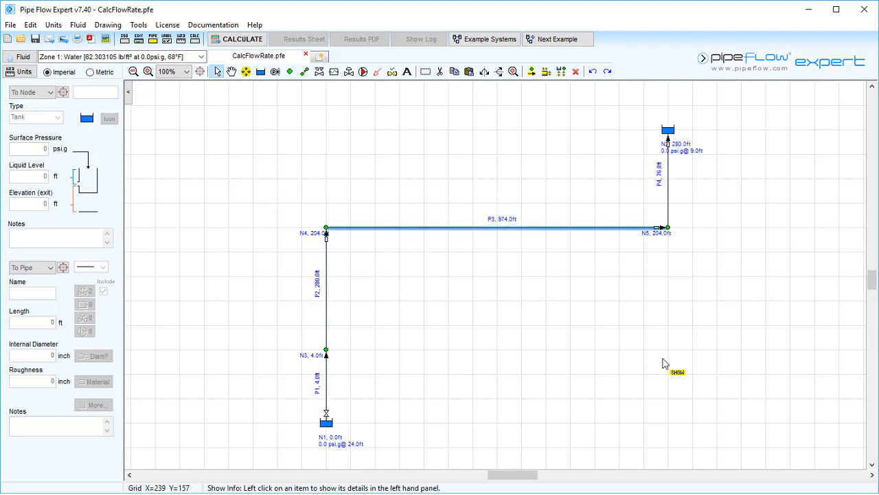
# Step: Review tank N1's properties in the left panel
pyautogui.click(327, 419)
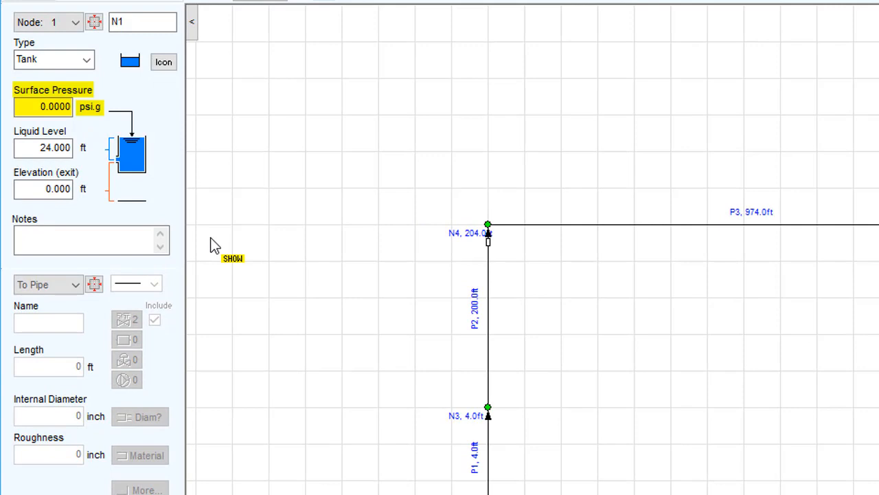
pyautogui.click(43, 148)
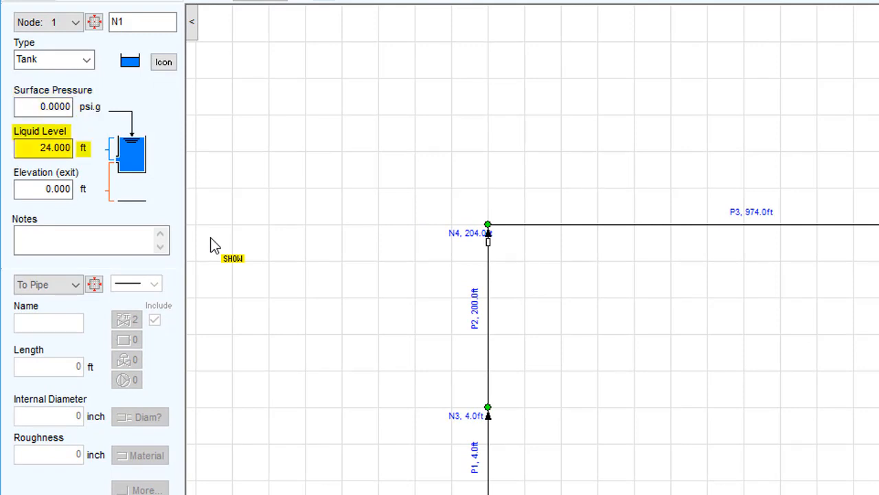
pyautogui.click(42, 188)
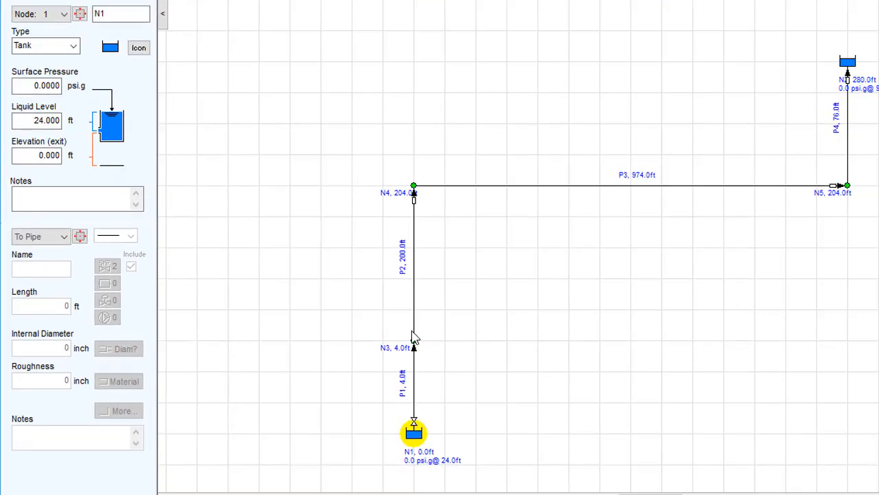
# Step: Review join nodes N3, N4 and N5, ending on N5's 204 ft elevation
pyautogui.click(414, 346)
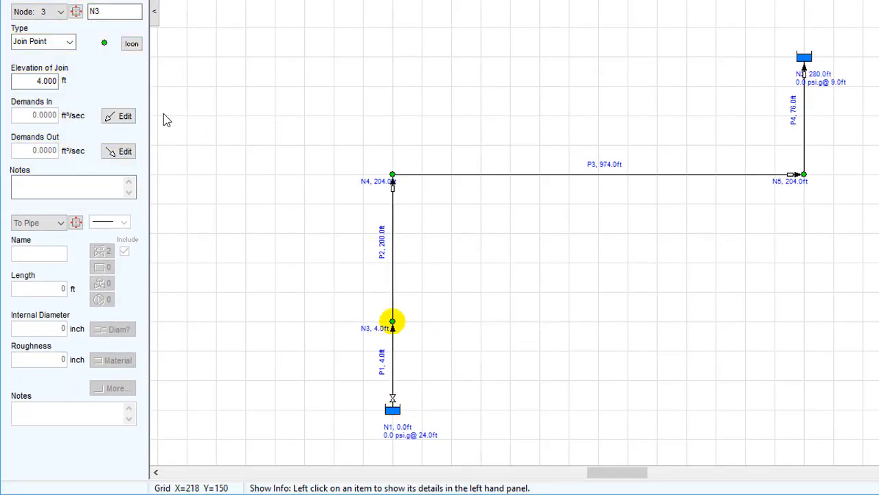
pyautogui.moveTo(396, 182)
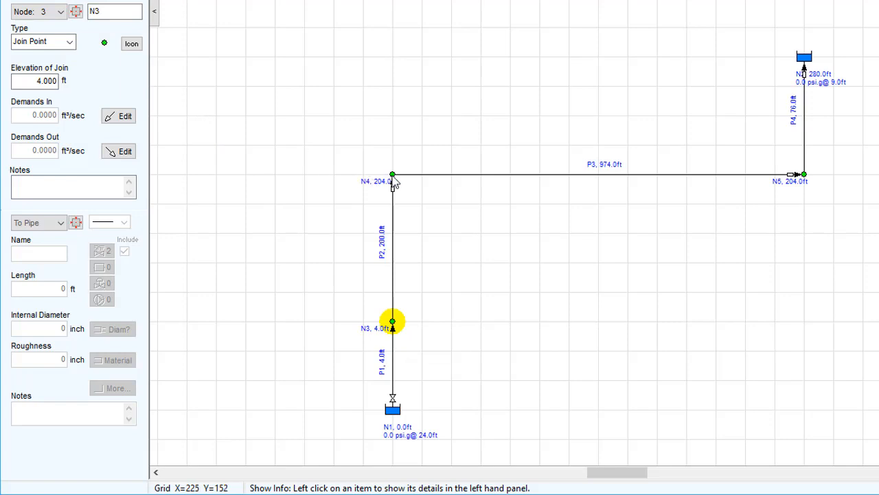
pyautogui.click(393, 173)
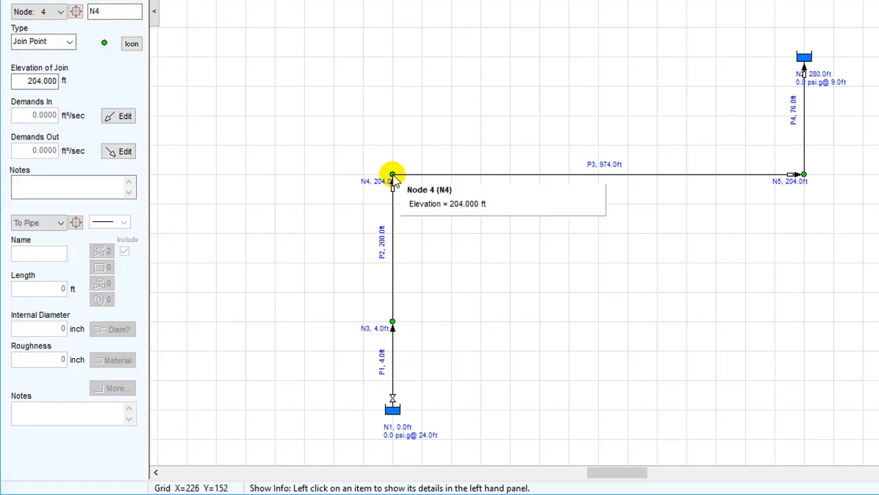
pyautogui.moveTo(804, 176)
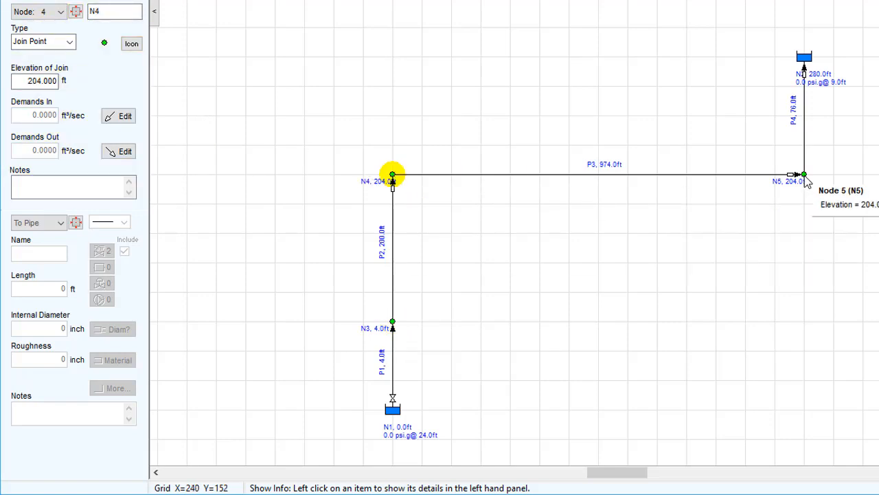
pyautogui.click(804, 173)
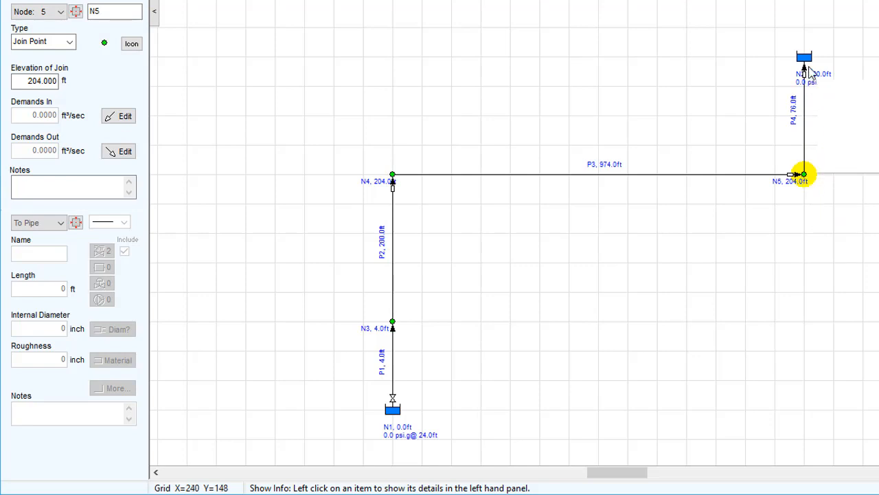
# Step: Review tank N2's level and elevation and pipe P1's length, diameter and steel roughness
pyautogui.click(804, 57)
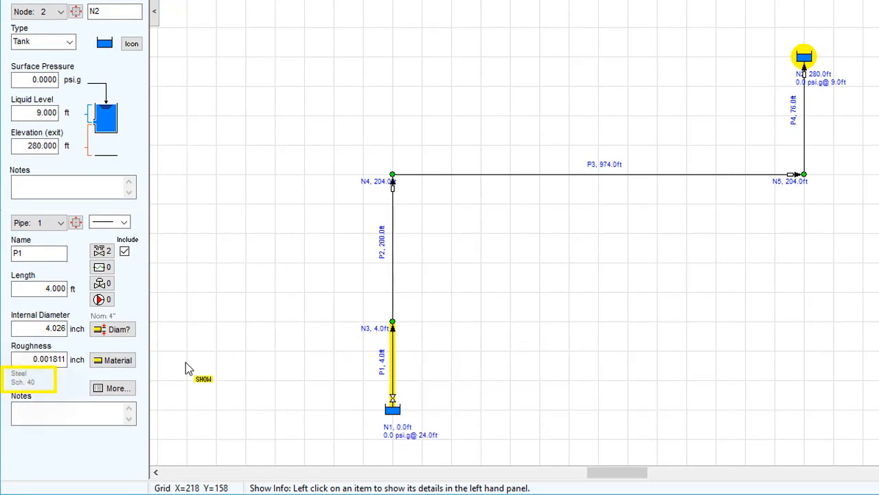
pyautogui.click(39, 327)
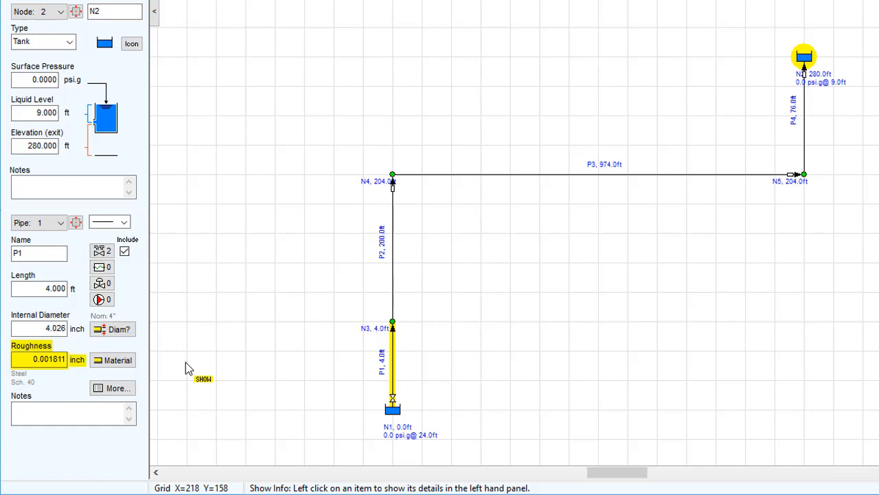
pyautogui.click(154, 11)
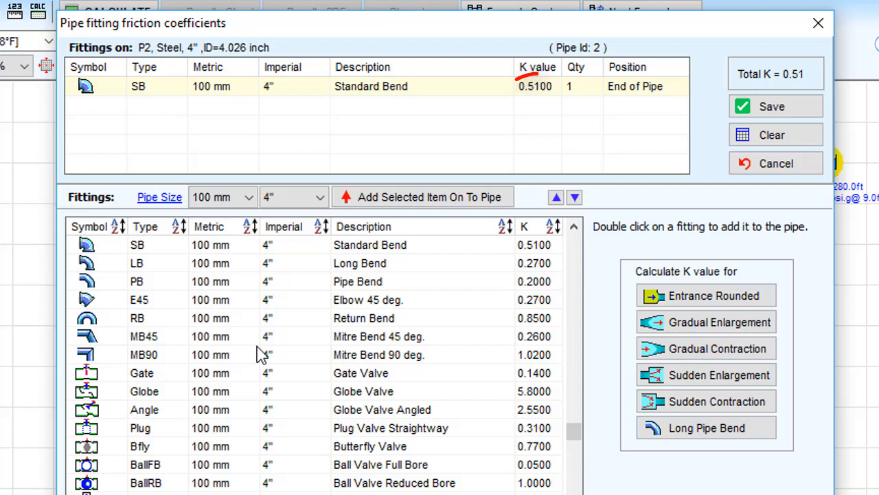
pyautogui.moveTo(794, 40)
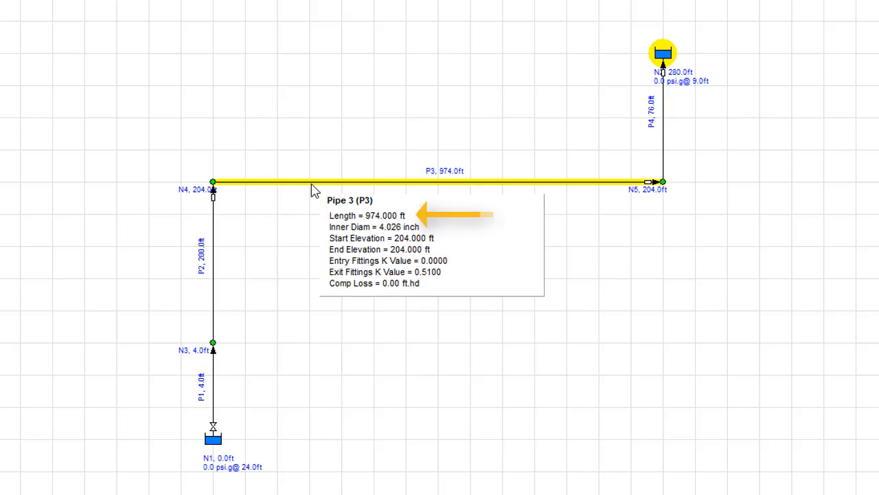
pyautogui.moveTo(662, 124)
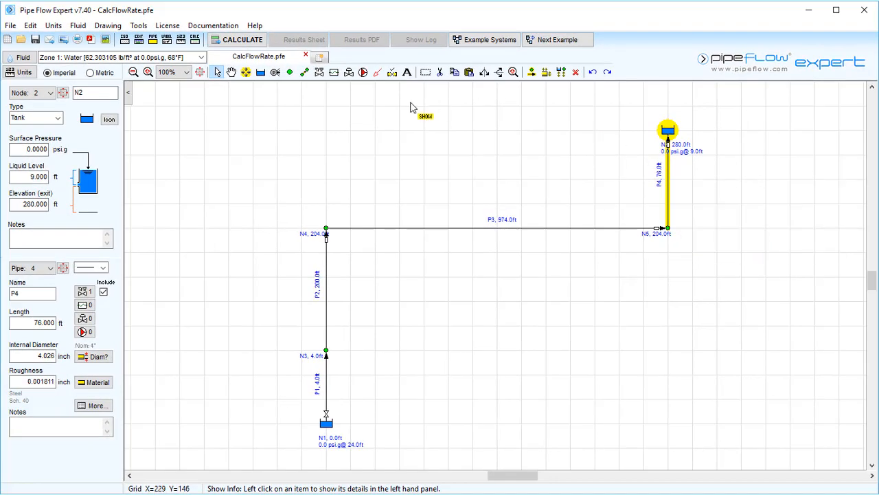
pyautogui.moveTo(363, 71)
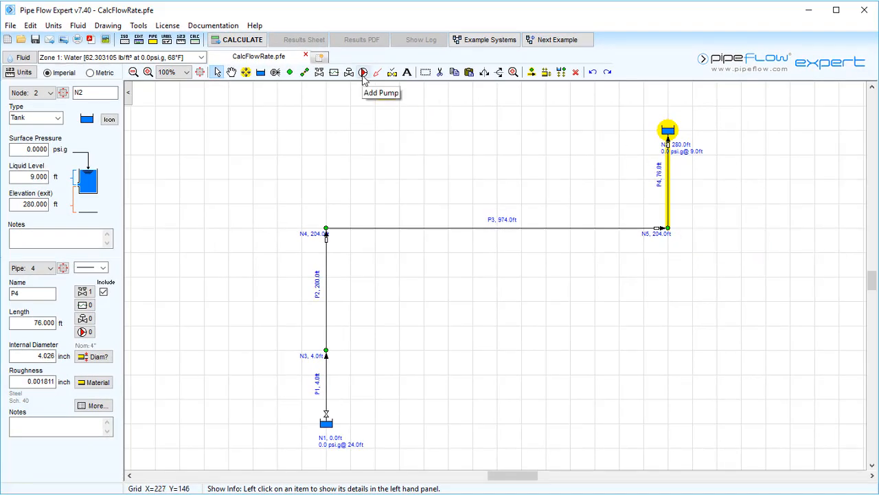
# Step: Place a pump at the start of pipe P2 at 4 ft elevation
pyautogui.click(363, 72)
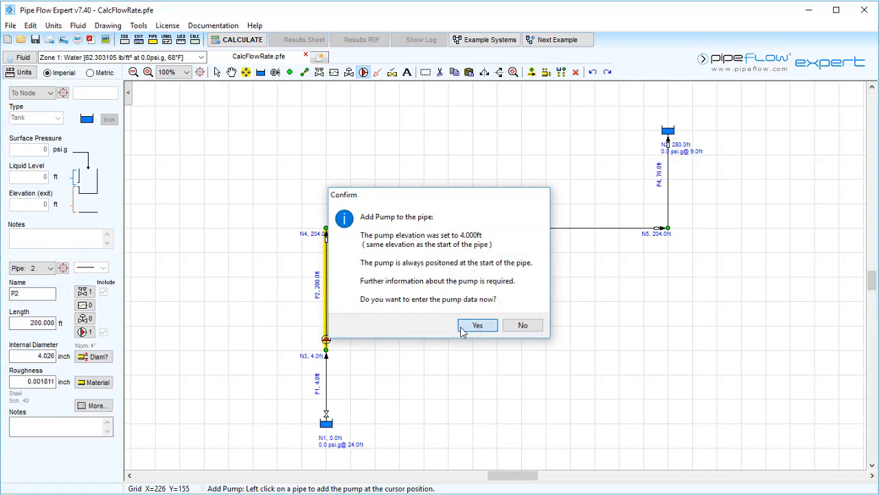
# Step: Model the pump on pipe 2 as a set head increase of 280 ft fluid and save it to the pipe
pyautogui.click(478, 324)
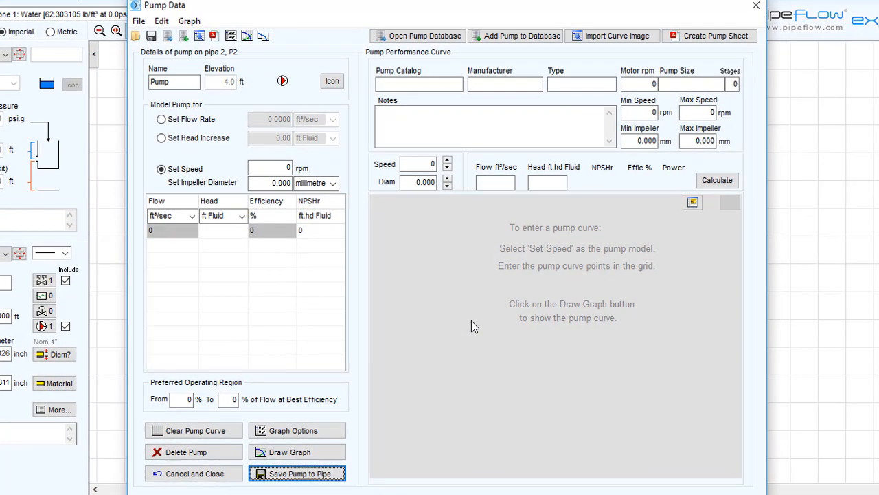
pyautogui.moveTo(238, 99)
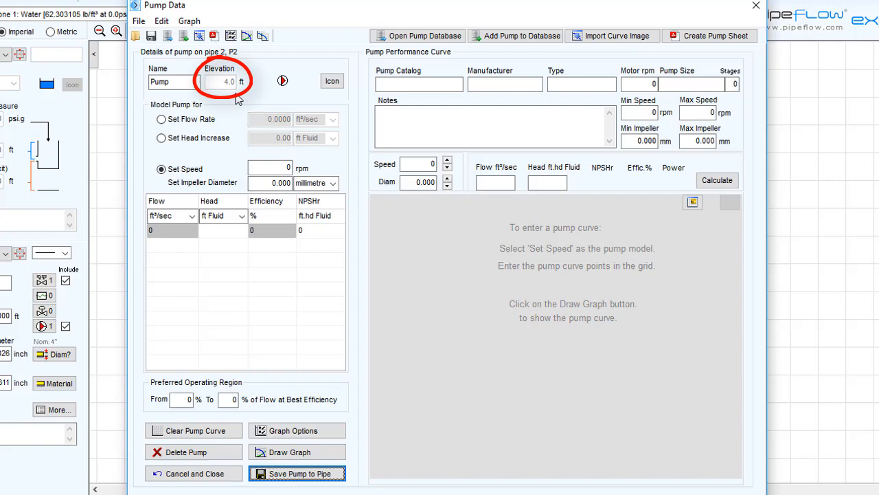
pyautogui.moveTo(221, 107)
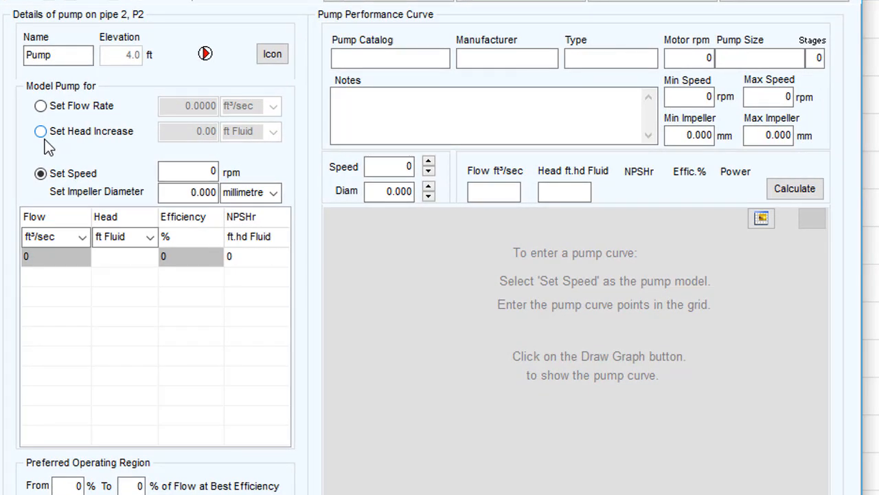
pyautogui.click(40, 130)
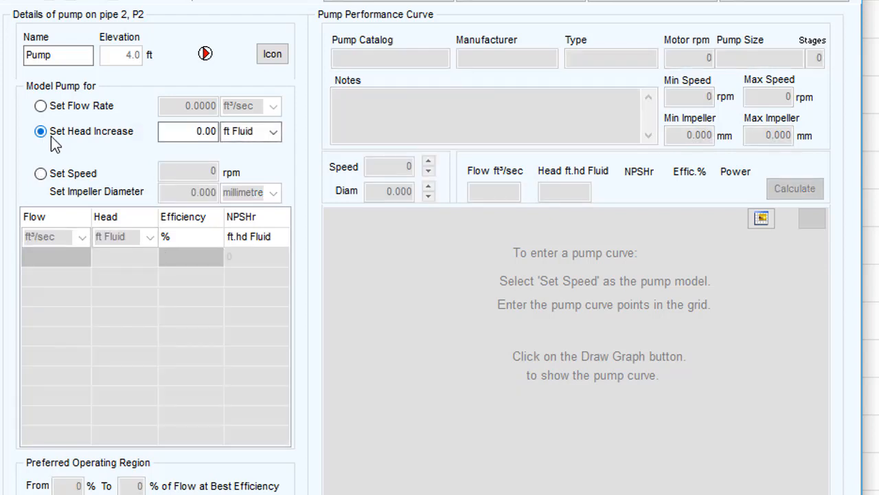
pyautogui.write('2')
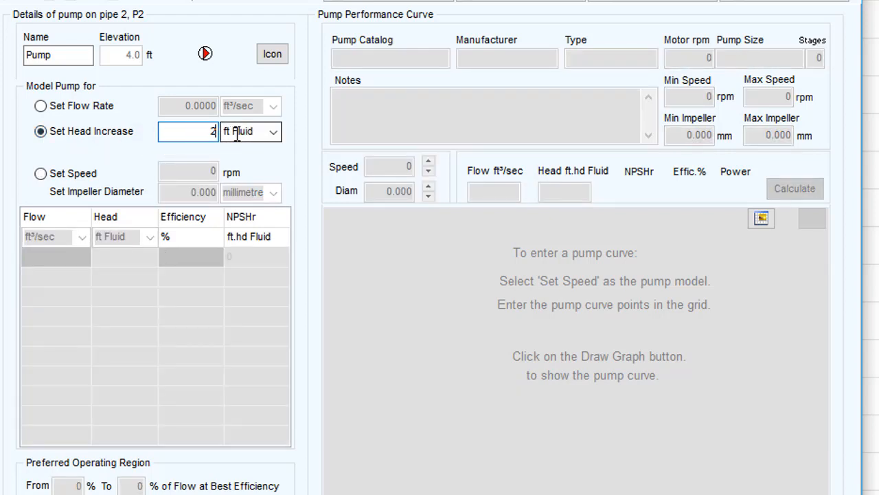
pyautogui.write('280')
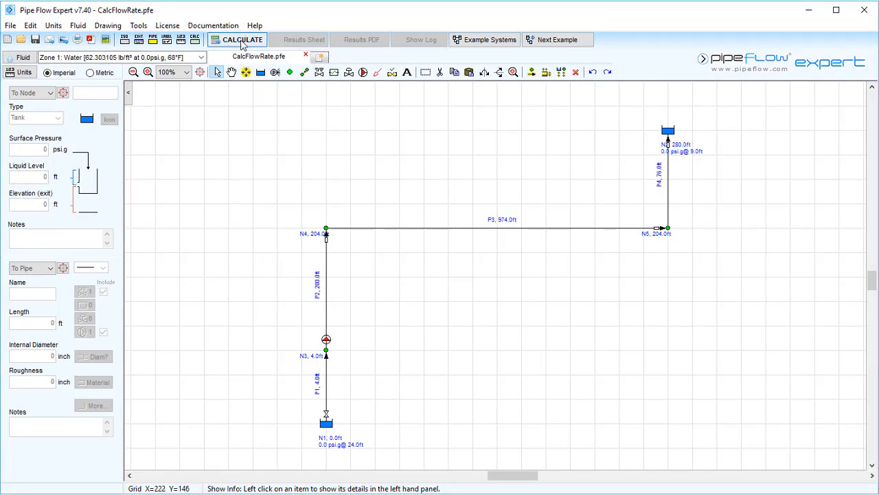
# Step: Calculate the network and show the solved flow rates (about 0.3132 ft³/sec) on the drawing
pyautogui.click(236, 39)
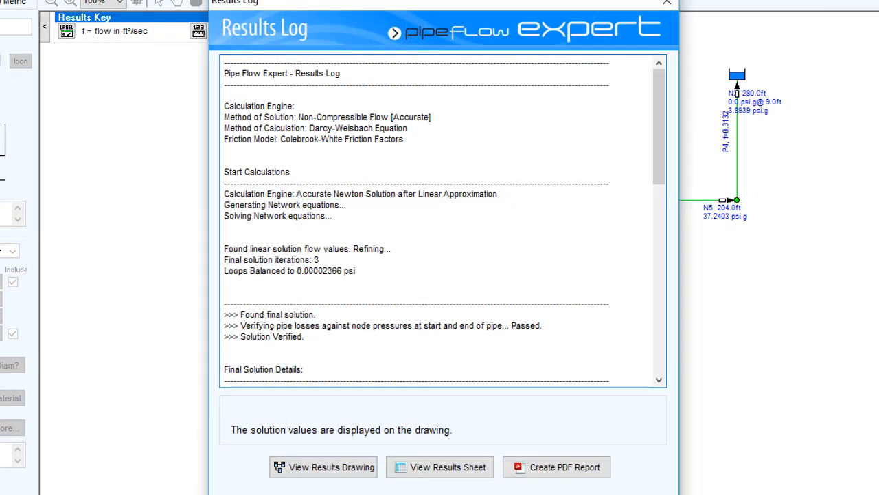
pyautogui.moveTo(662, 38)
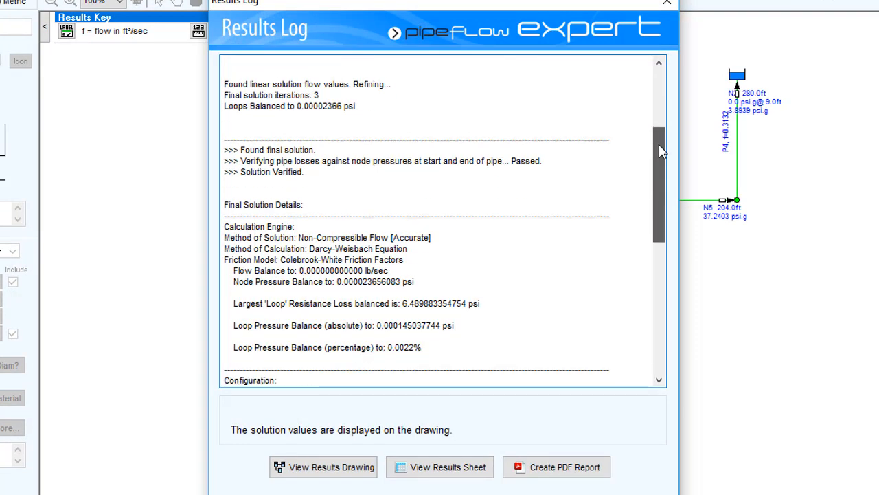
pyautogui.scroll(-3)
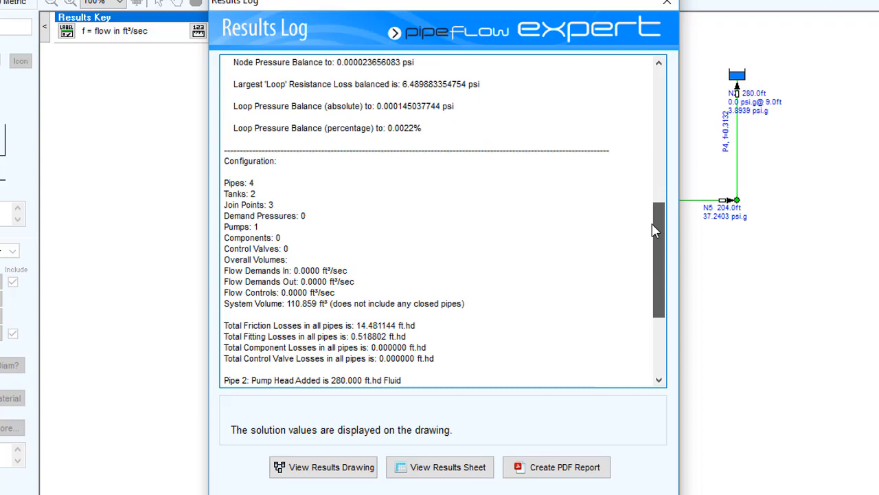
pyautogui.scroll(-3)
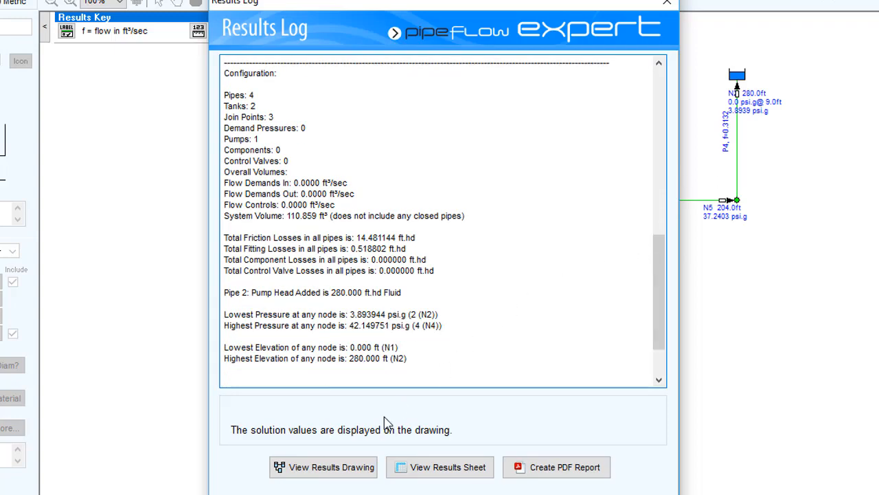
pyautogui.click(324, 467)
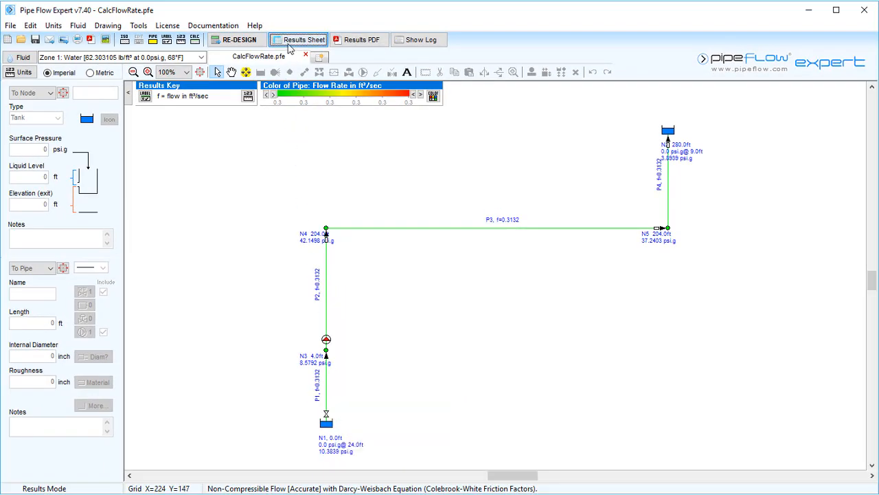
# Step: Review the pump results table, marking P2's 280.000 pump head and its pipe row
pyautogui.click(299, 38)
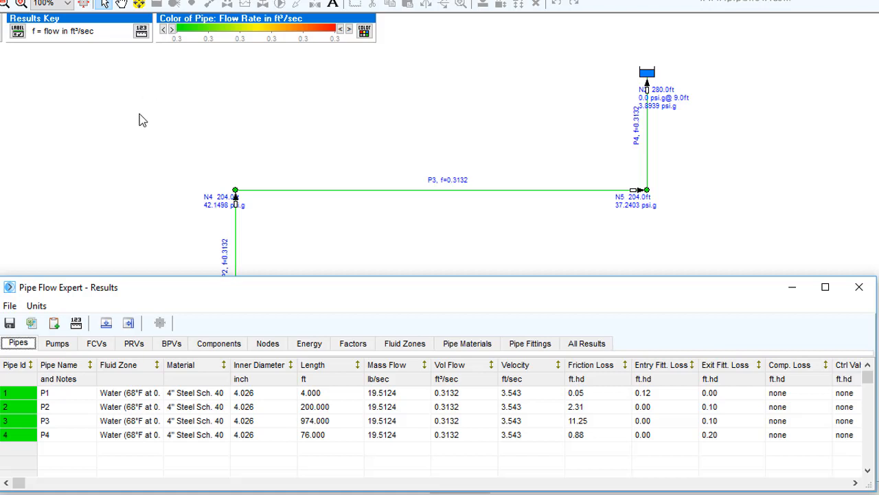
pyautogui.moveTo(58, 343)
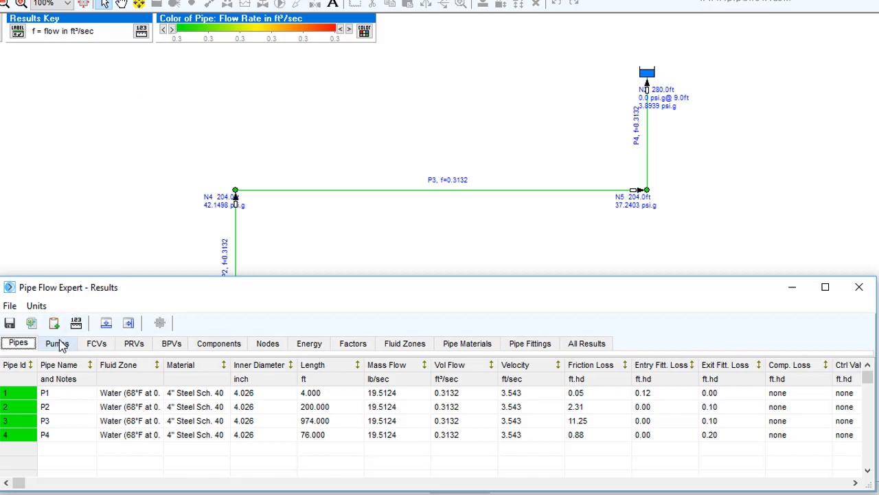
pyautogui.click(57, 343)
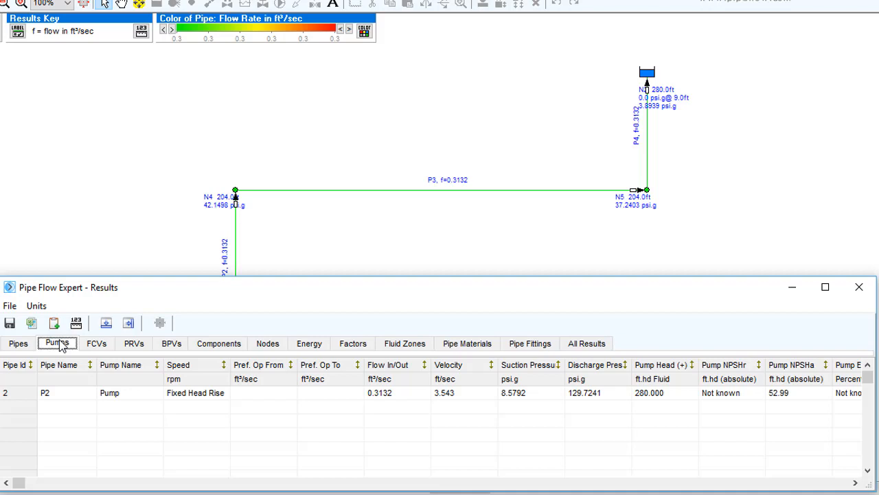
pyautogui.click(648, 393)
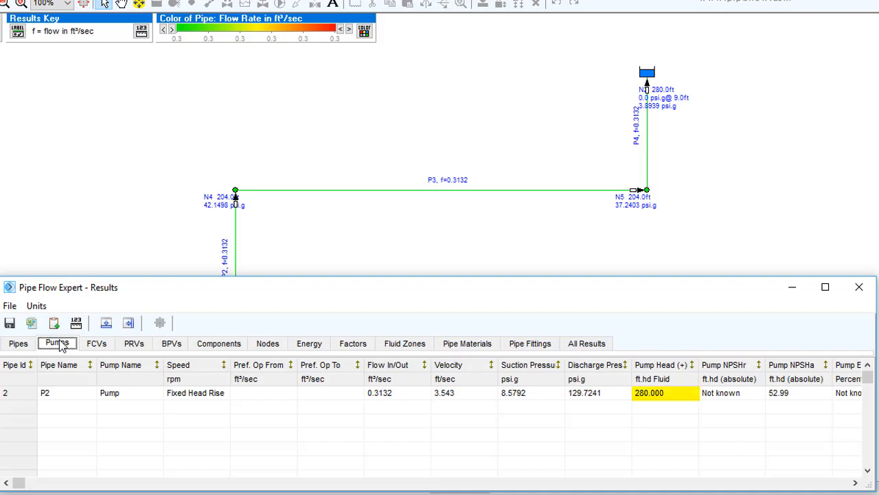
pyautogui.click(399, 392)
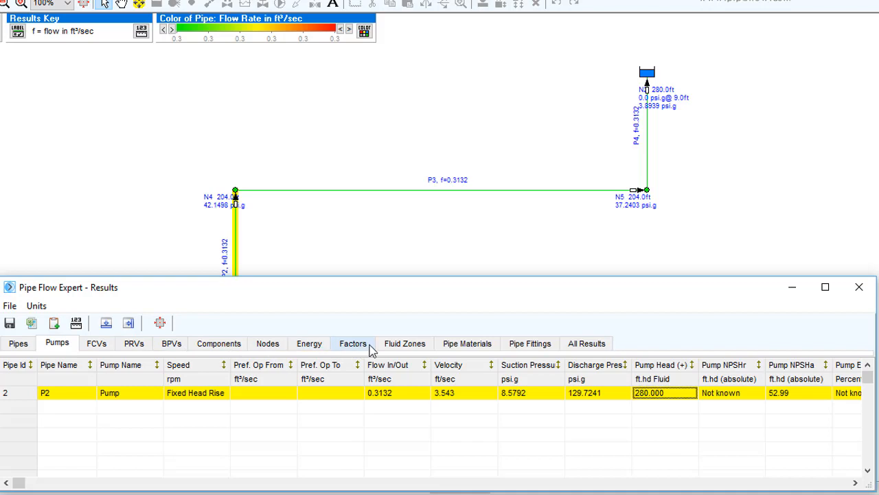
# Step: Show all result tables together
pyautogui.click(585, 343)
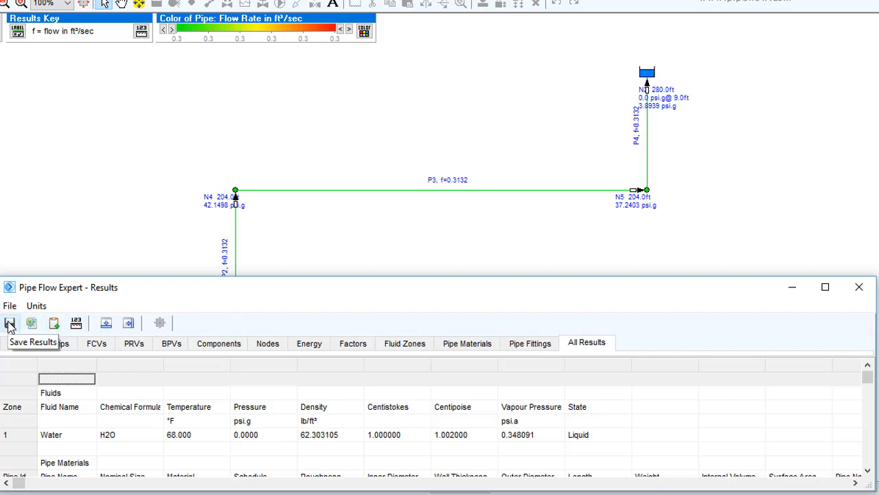
pyautogui.moveTo(10, 324)
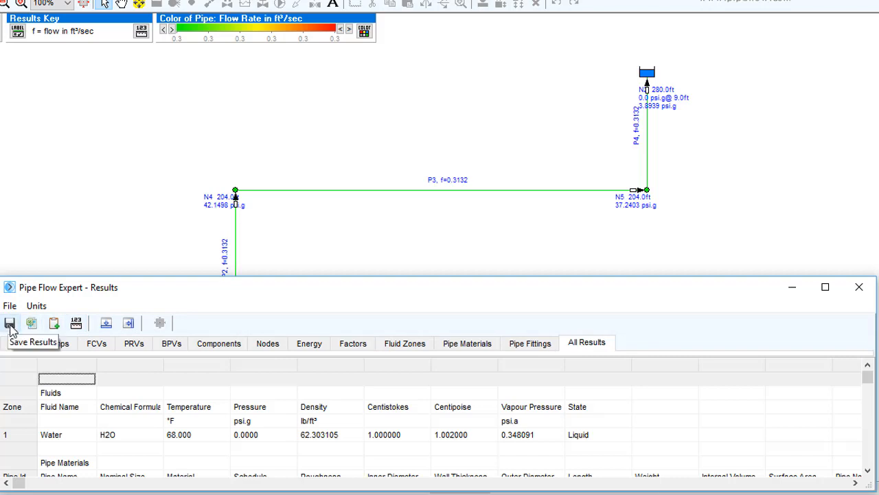